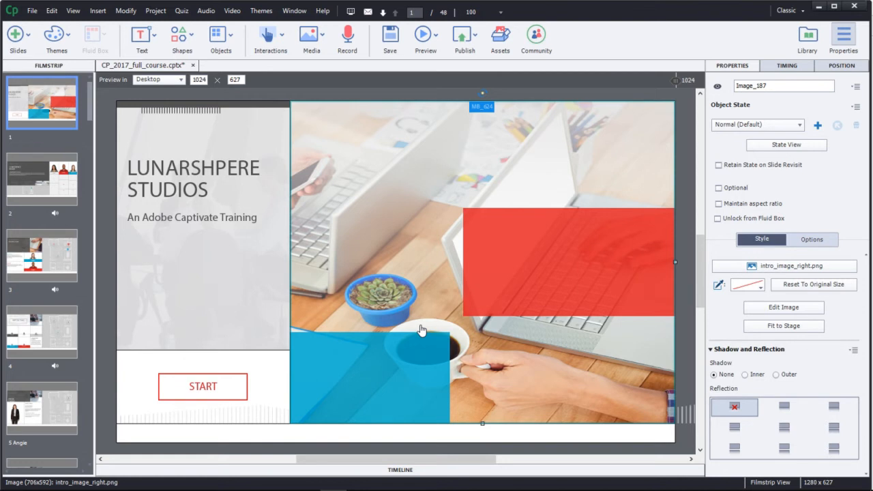
- Open the File menu and show the New Project submenu
click(31, 12)
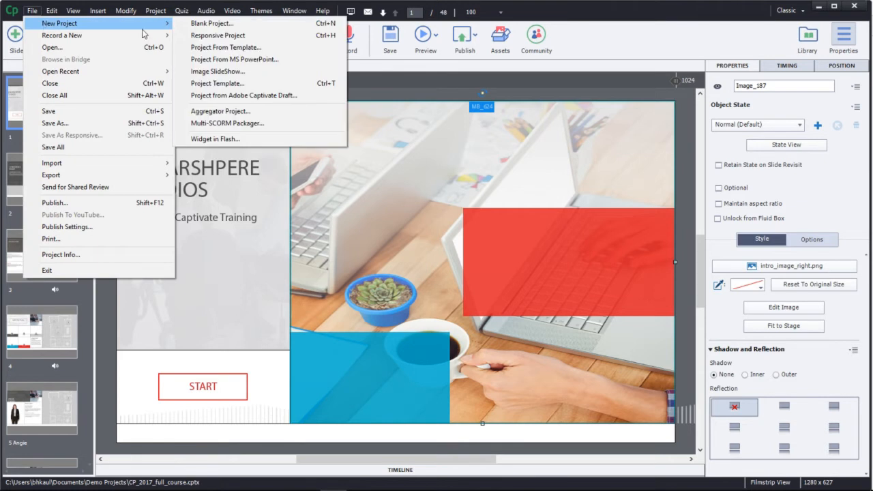
- Create blank responsive project untitled10, preview it at iPhone6, and return to CP_2017_full_course
click(217, 35)
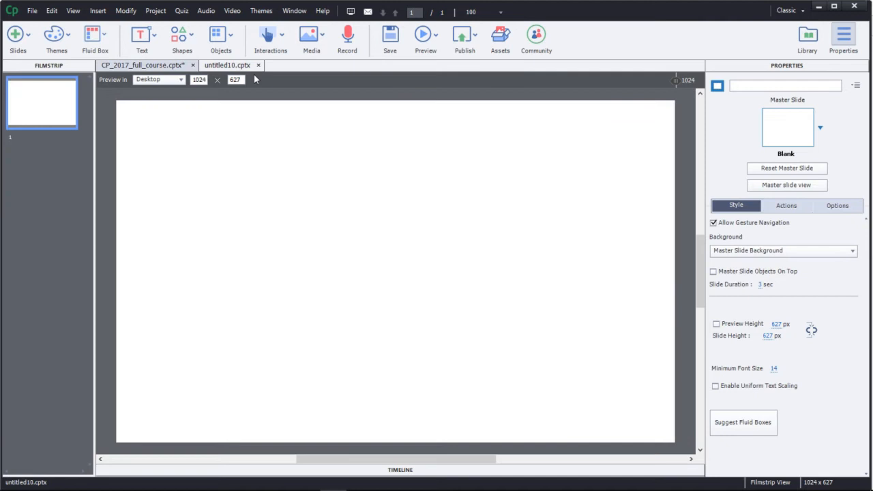
mouse_move(353, 217)
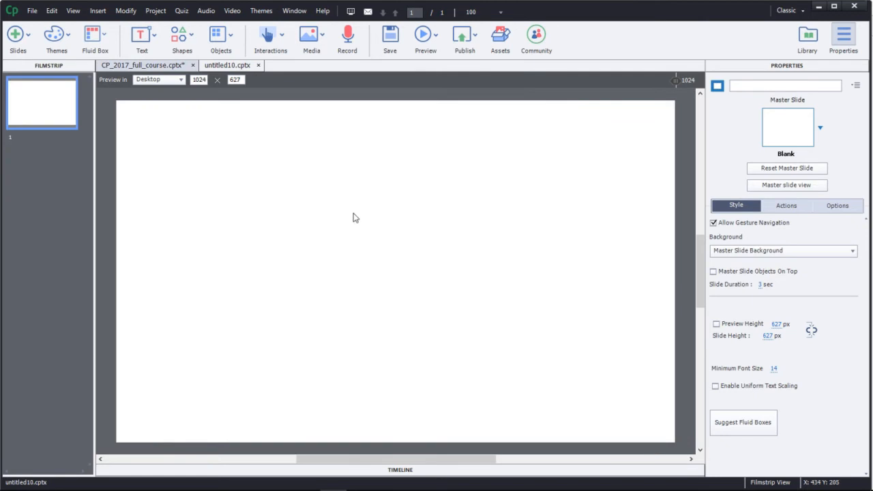
mouse_move(192, 114)
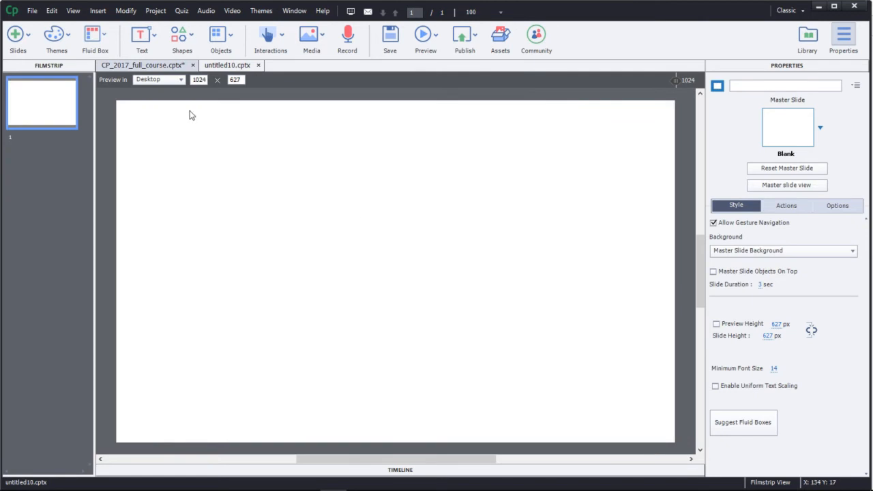
mouse_move(181, 83)
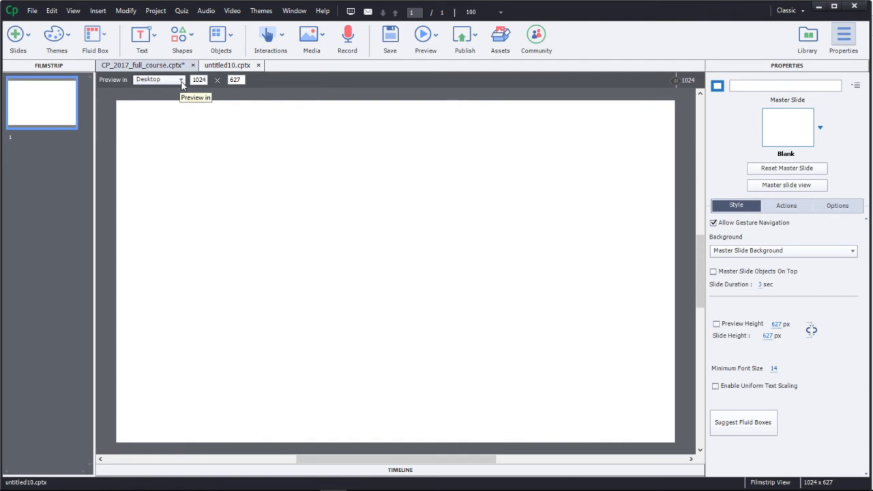
click(181, 80)
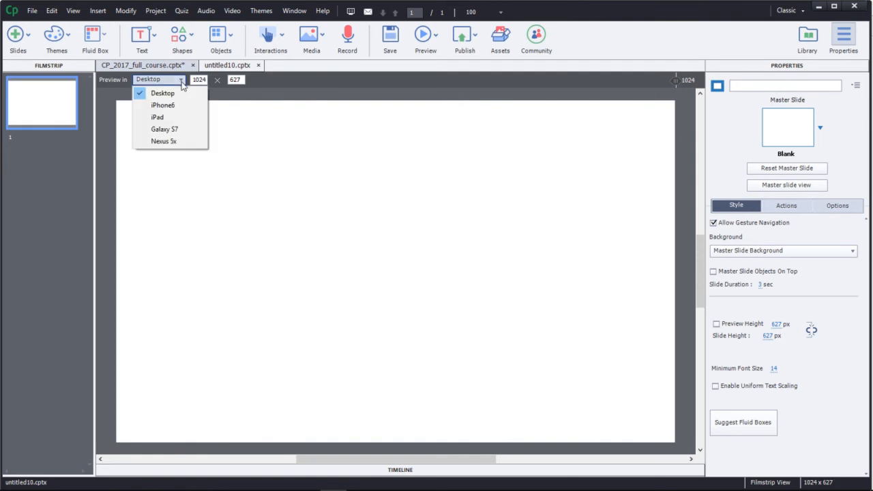
click(162, 105)
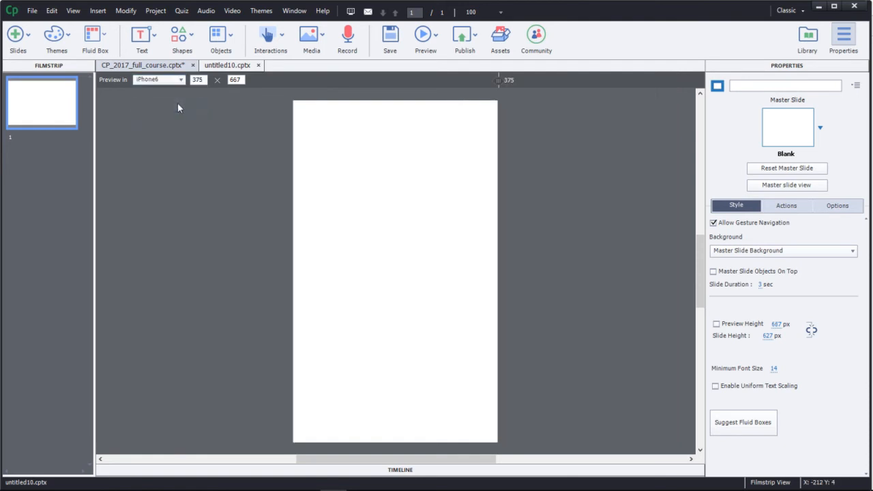
click(141, 65)
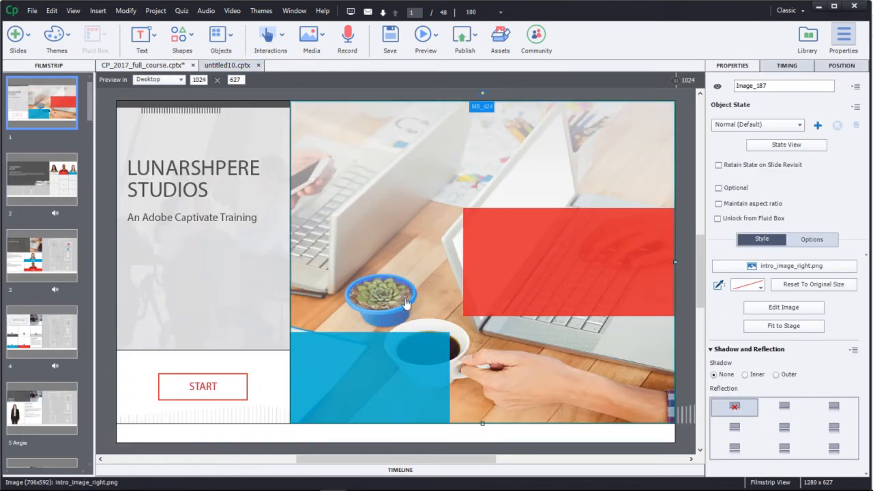
mouse_move(413, 241)
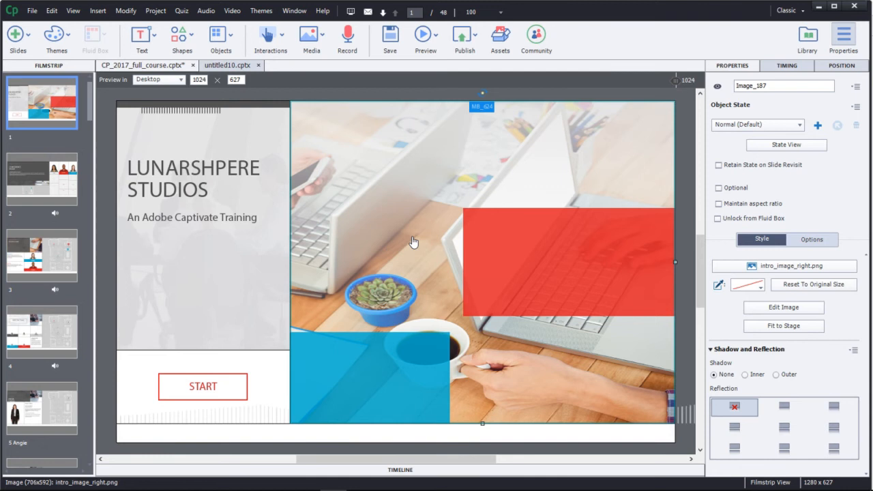
click(178, 185)
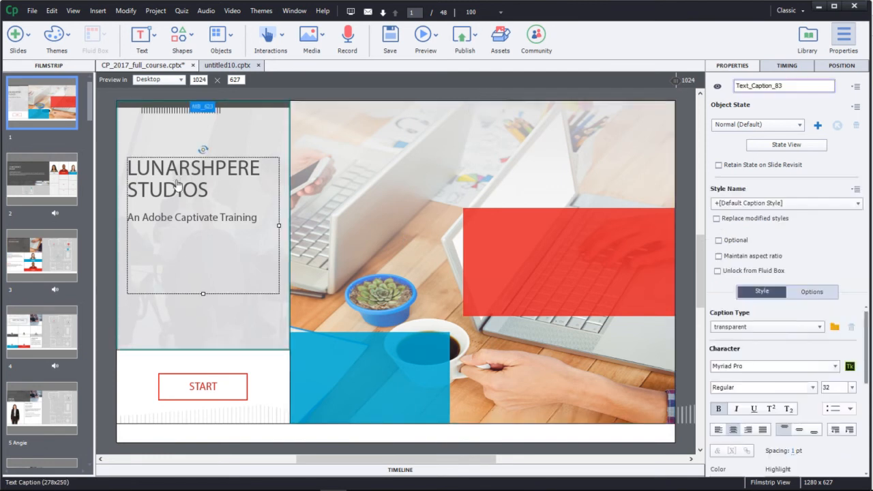
click(203, 387)
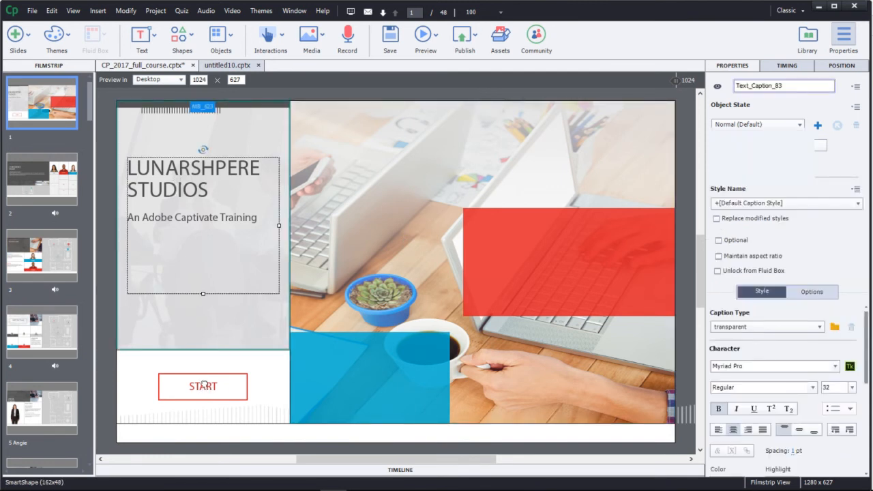
click(202, 387)
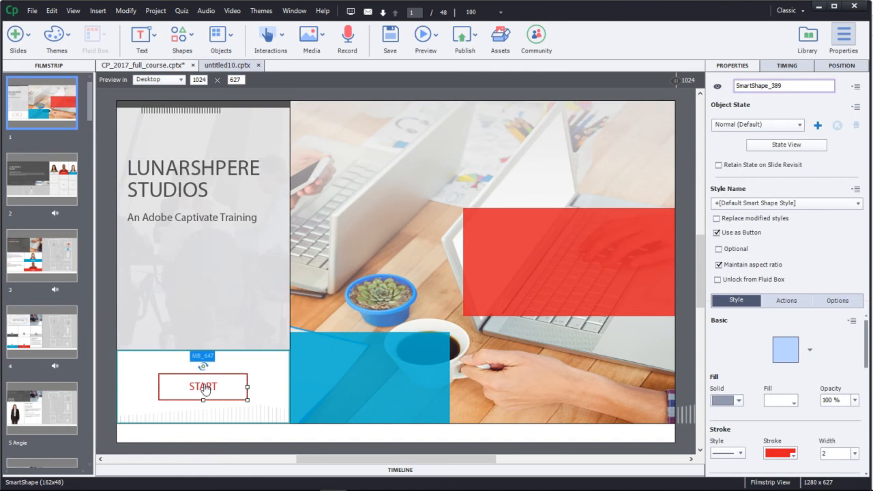
mouse_move(406, 223)
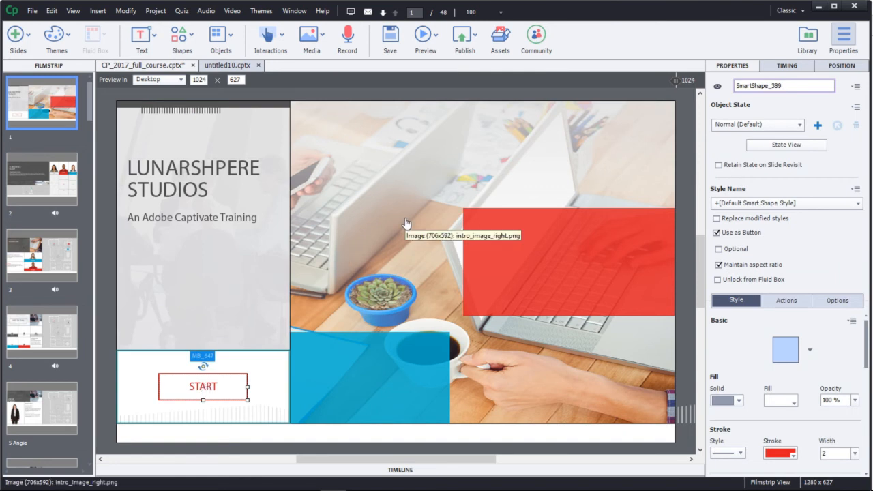
mouse_move(409, 307)
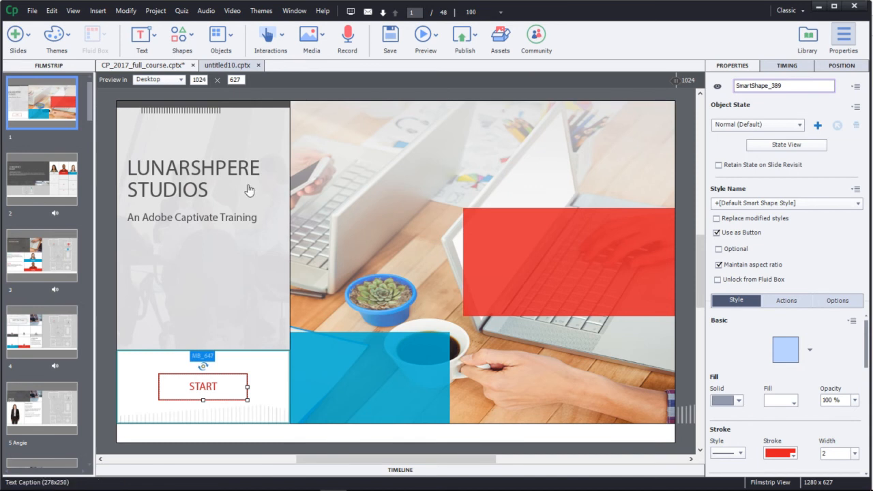
- Preview the course title slide at iPhone6 size, then at iPad size (768 wide)
click(159, 80)
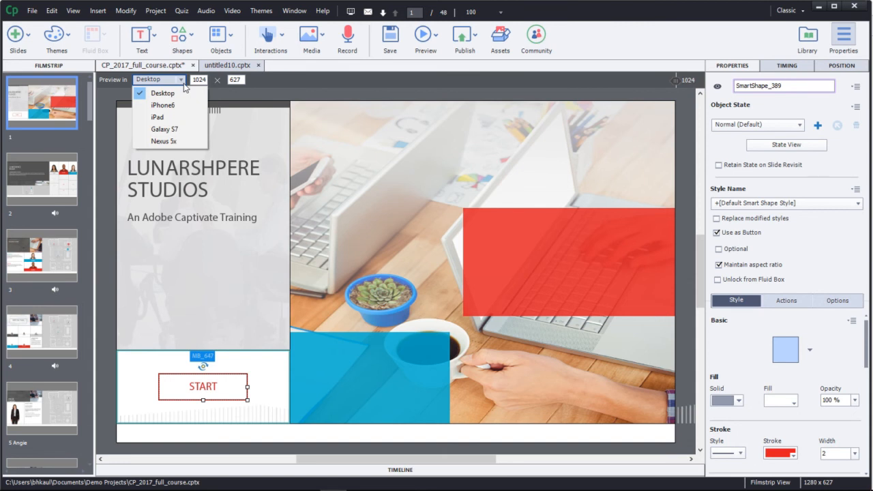
mouse_move(162, 105)
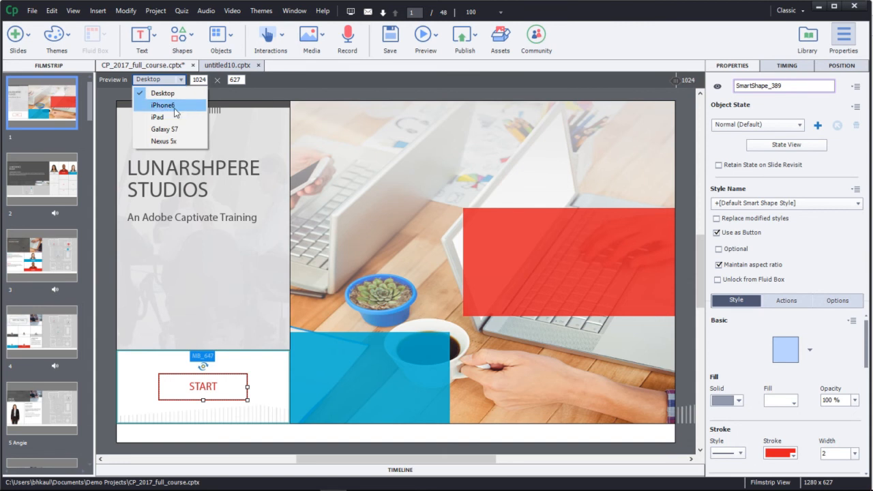
click(162, 105)
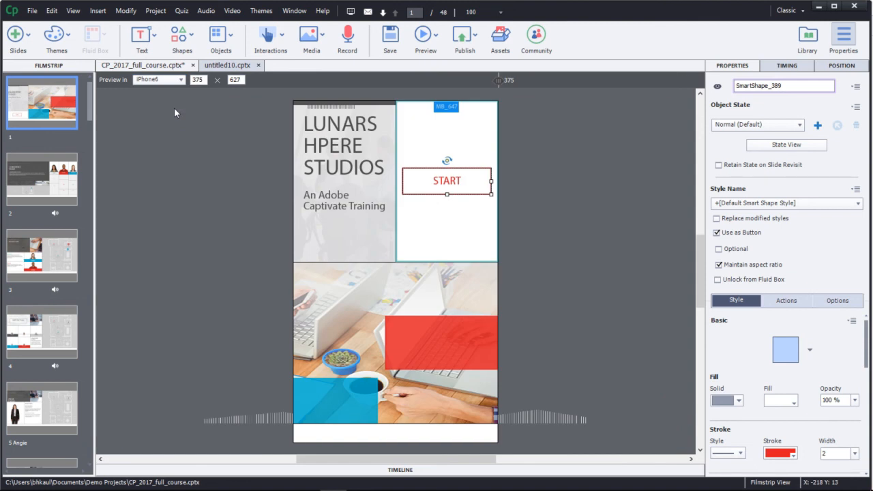
click(158, 80)
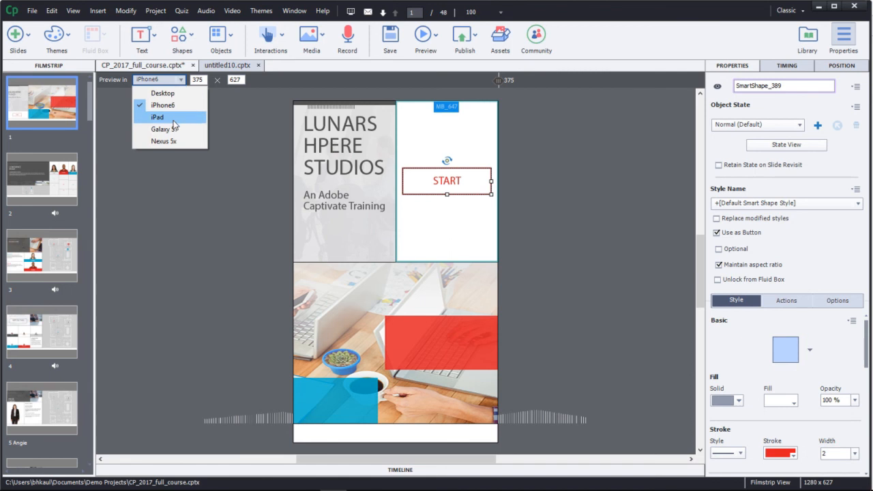
click(156, 117)
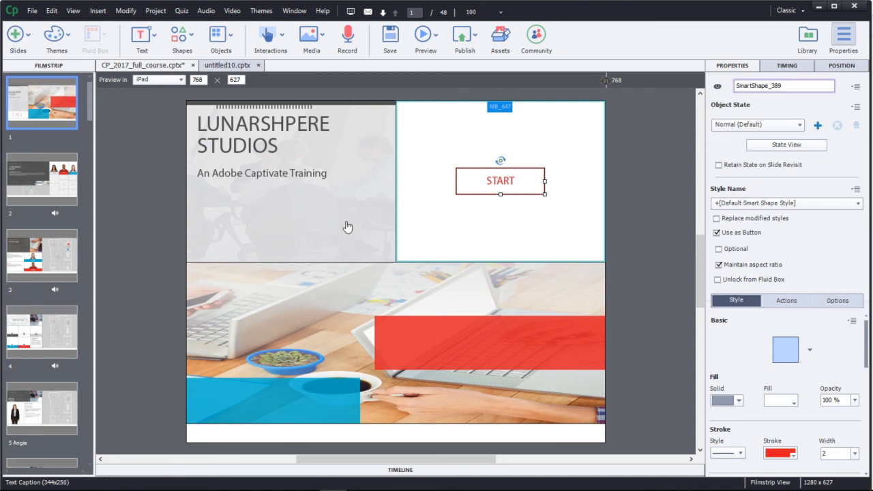
mouse_move(384, 303)
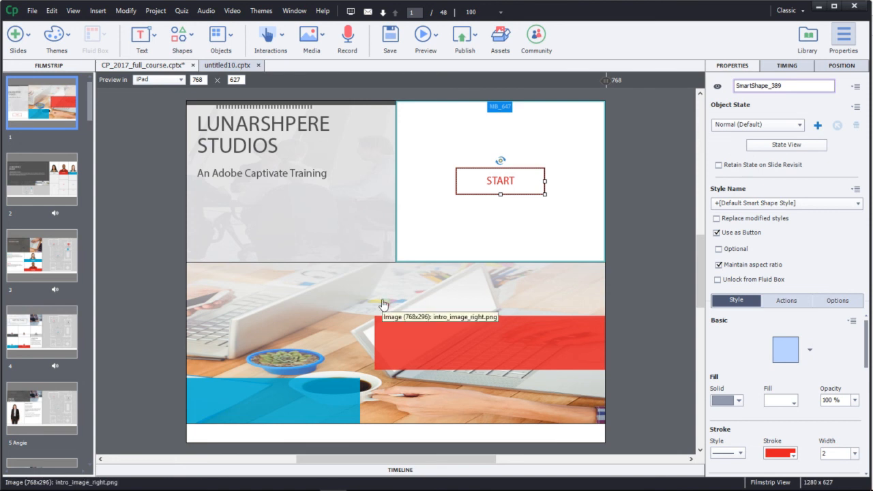